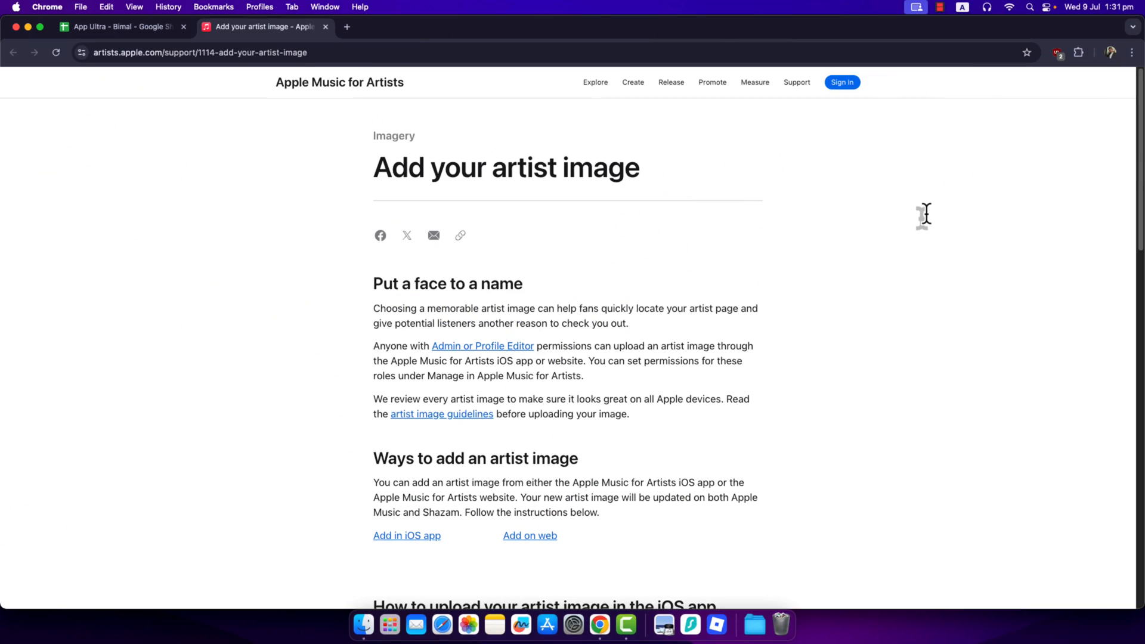
mouse_move(927, 230)
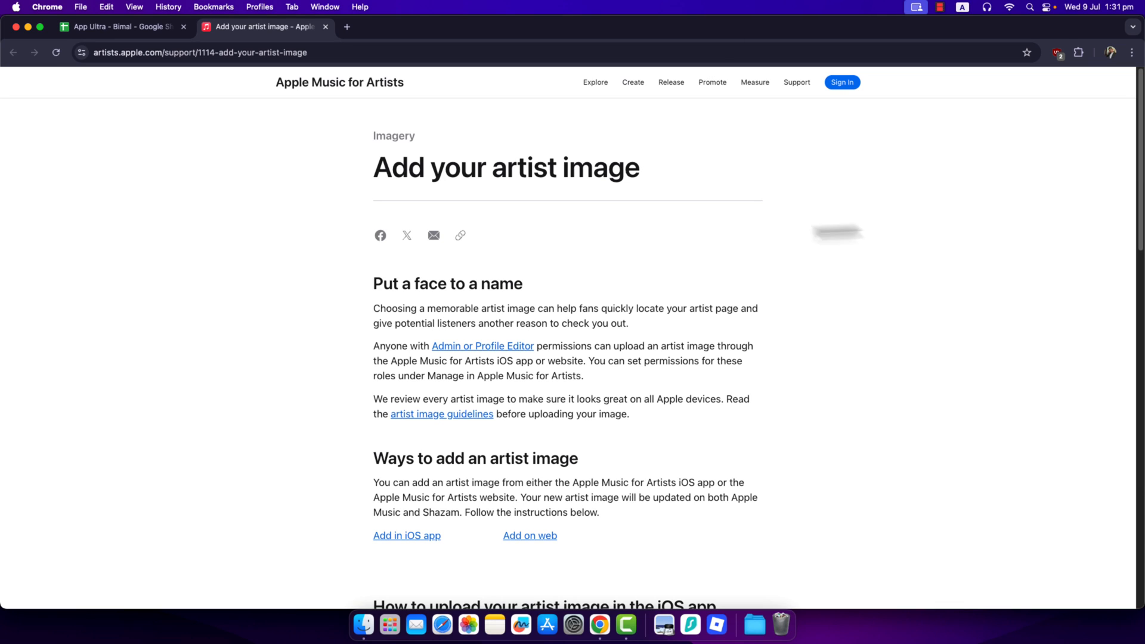
mouse_move(524, 251)
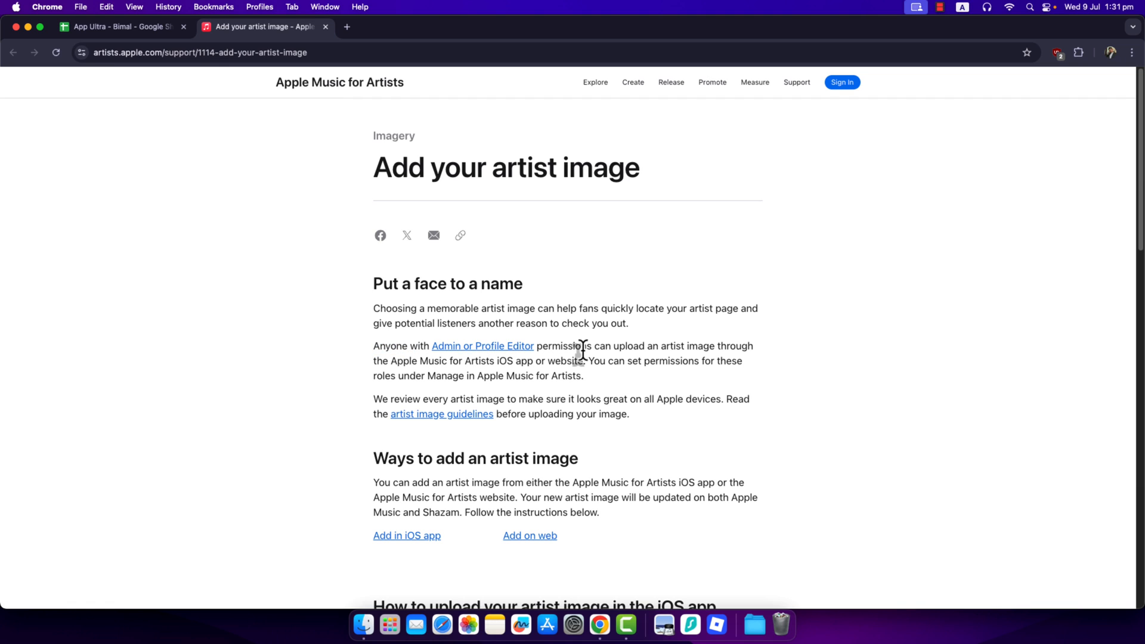
mouse_move(773, 366)
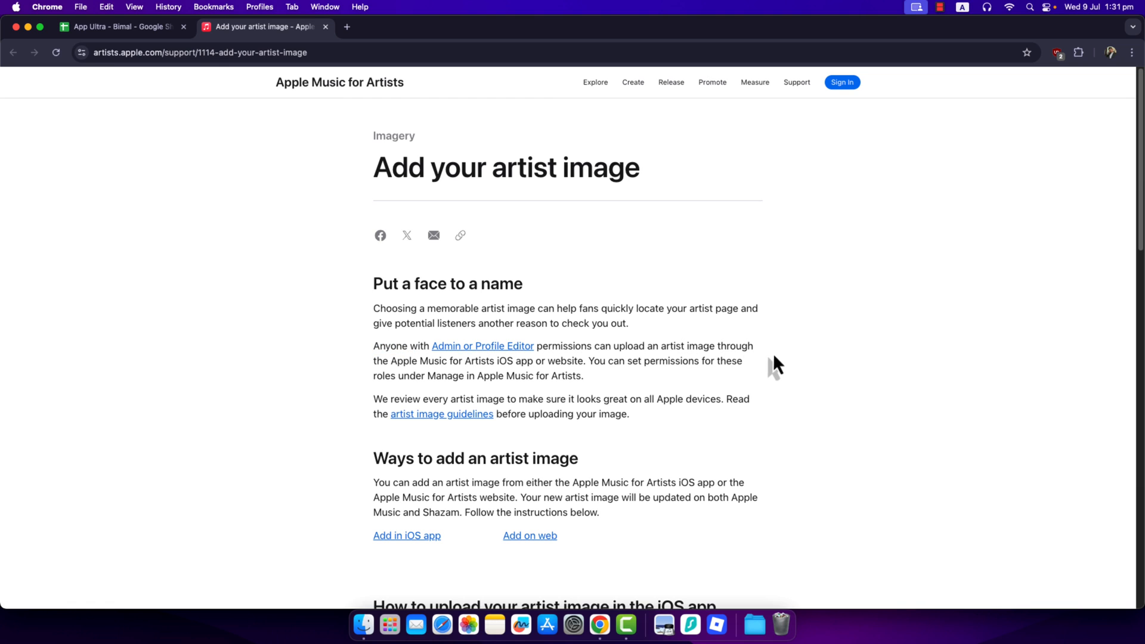
Scroll to the five steps for uploading an artist image in the iOS app.
scroll("down", 3)
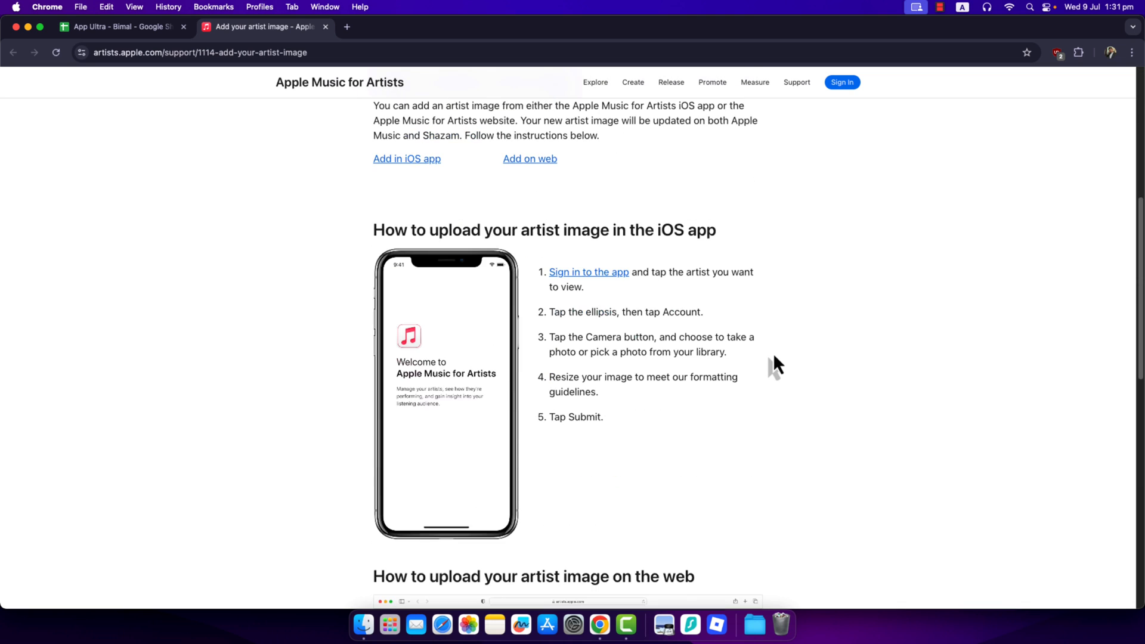
mouse_move(749, 342)
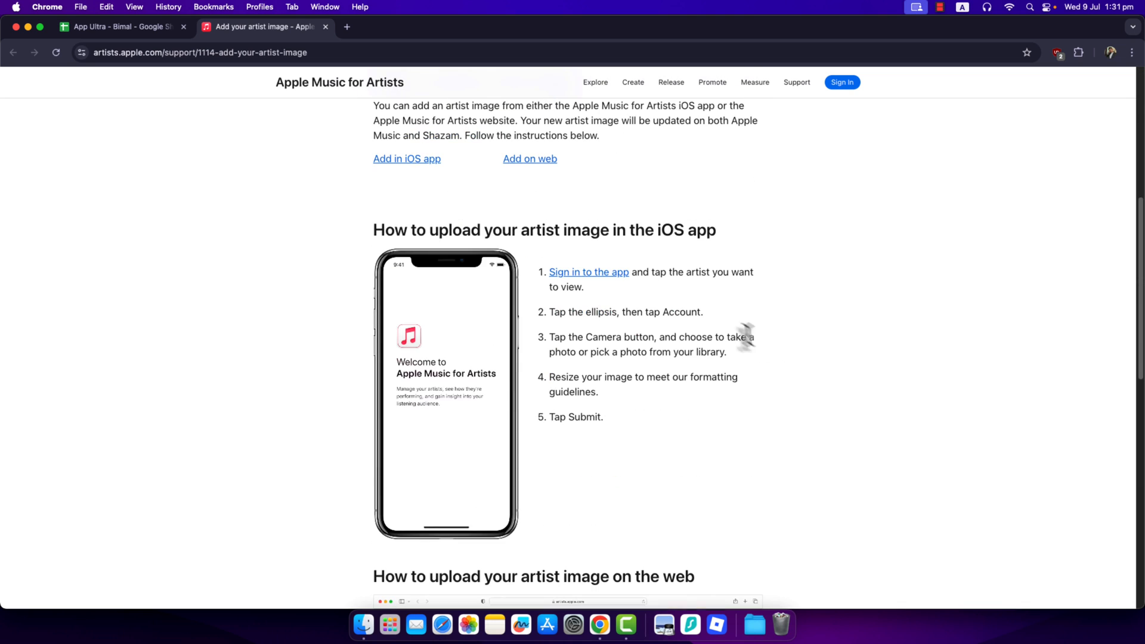
mouse_move(655, 285)
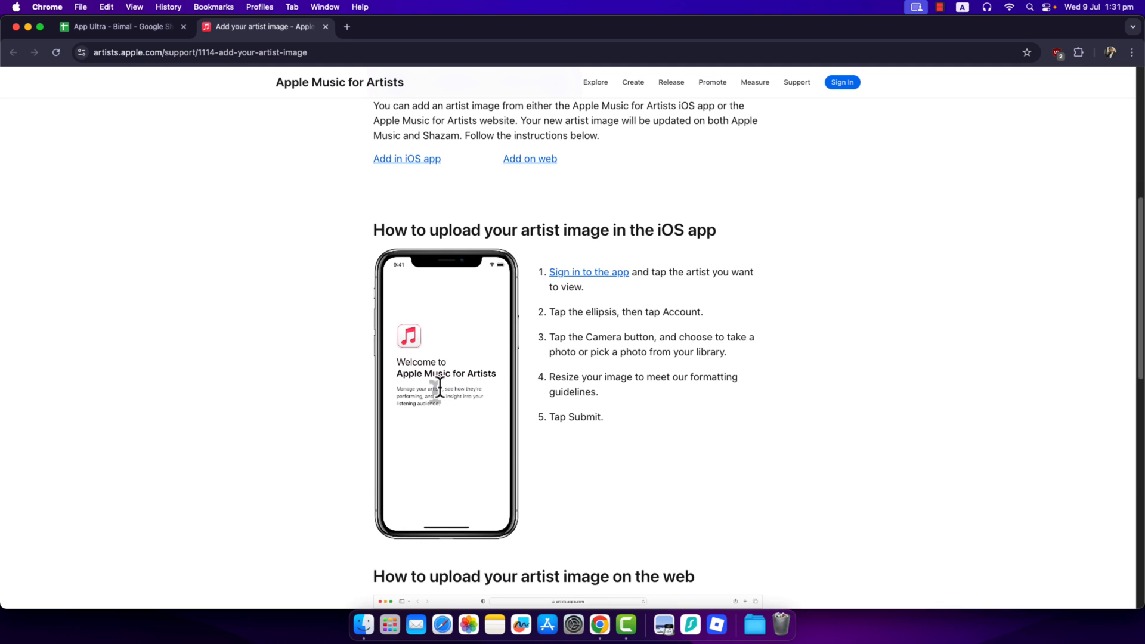
mouse_move(719, 383)
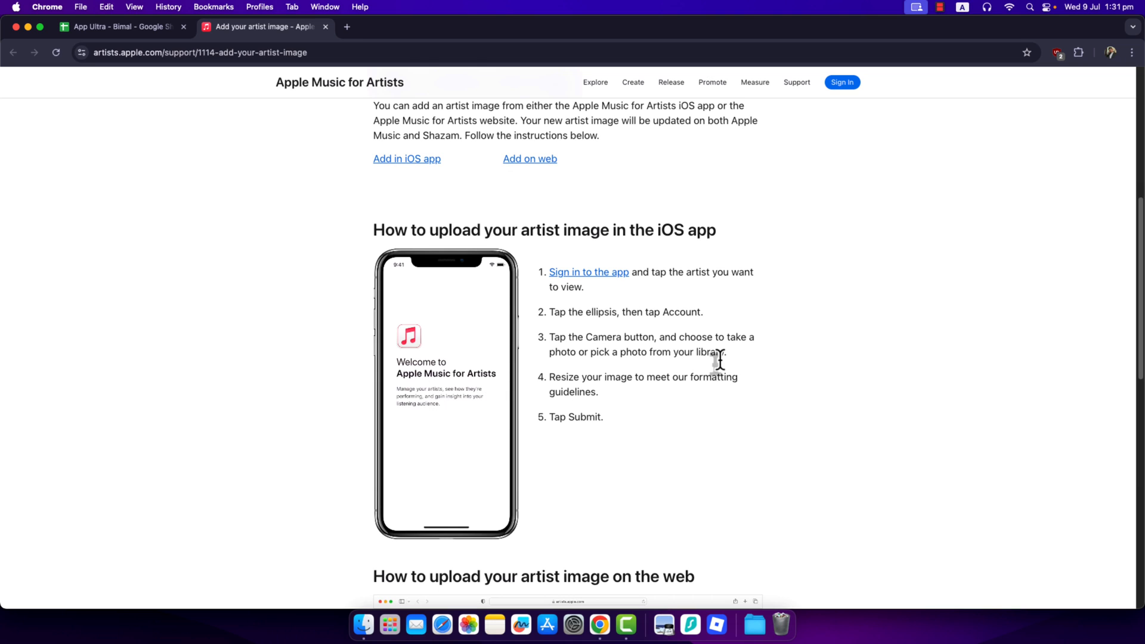
mouse_move(691, 405)
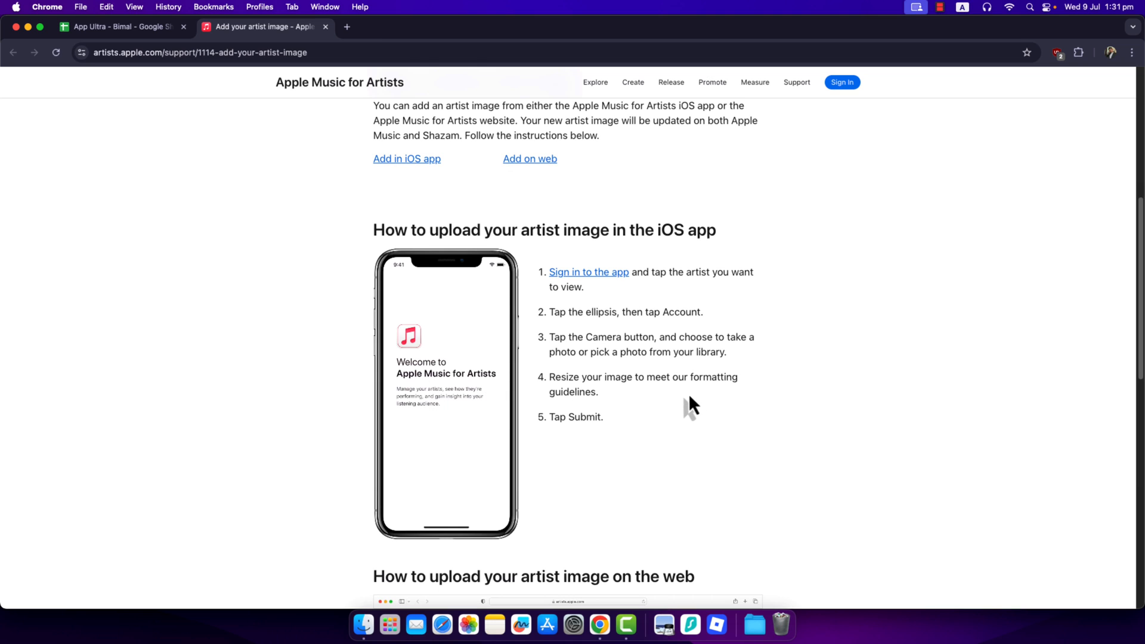
Scroll to the web upload steps and open the 'your account' sign-in link in a new tab.
scroll("down", 3)
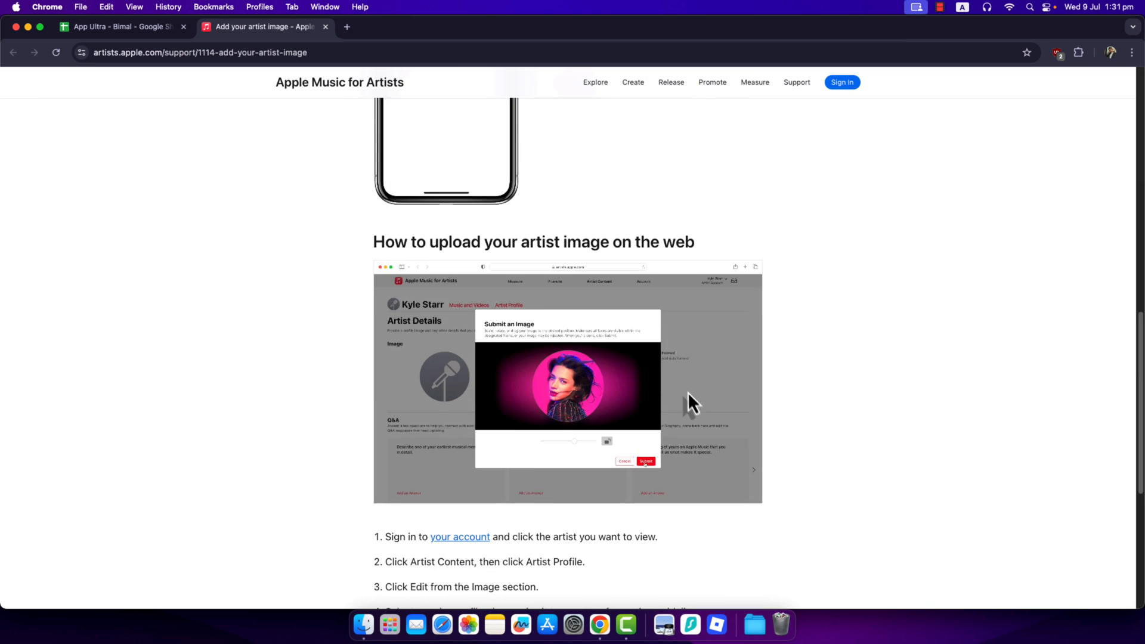
scroll("down", 3)
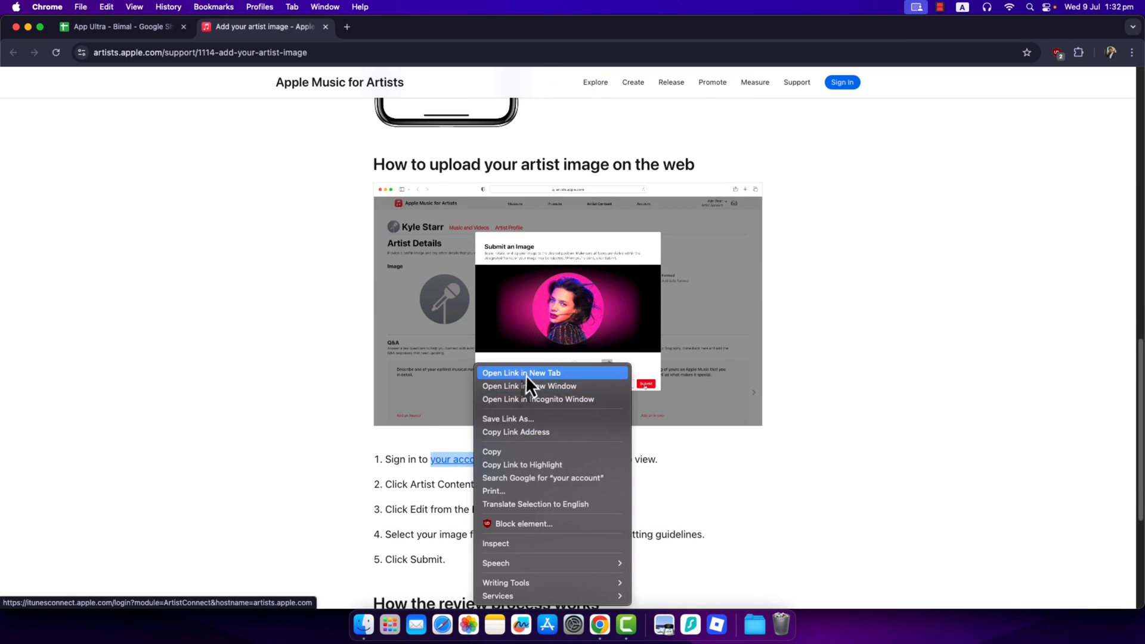
left_click(521, 373)
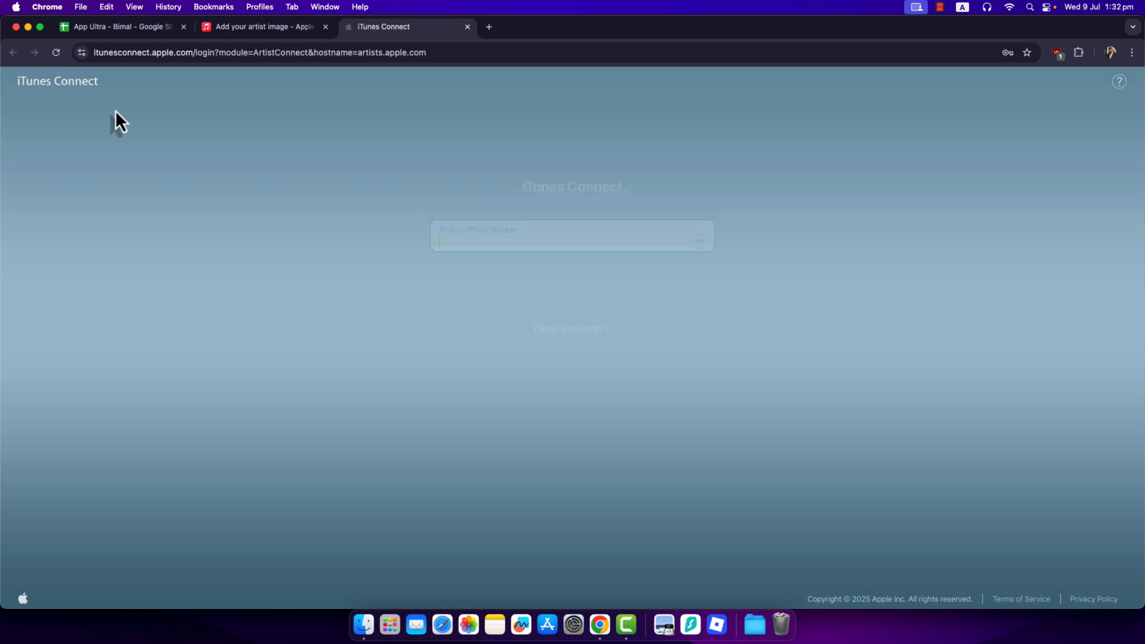
Switch back to the Add your artist image article and scroll toward the review process section.
left_click(264, 27)
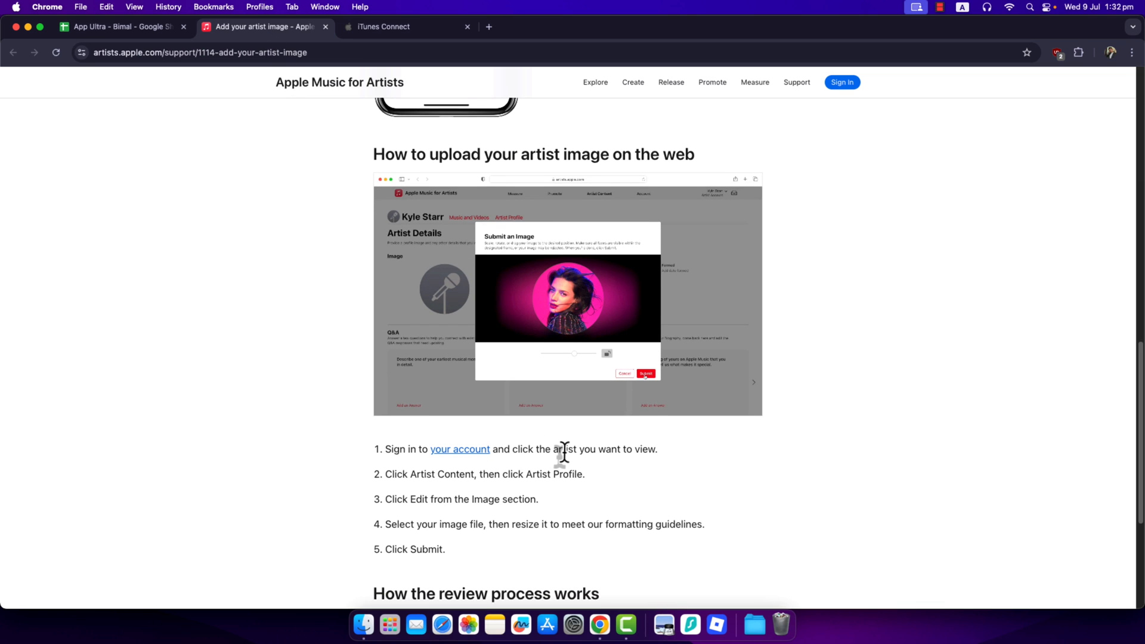
mouse_move(514, 474)
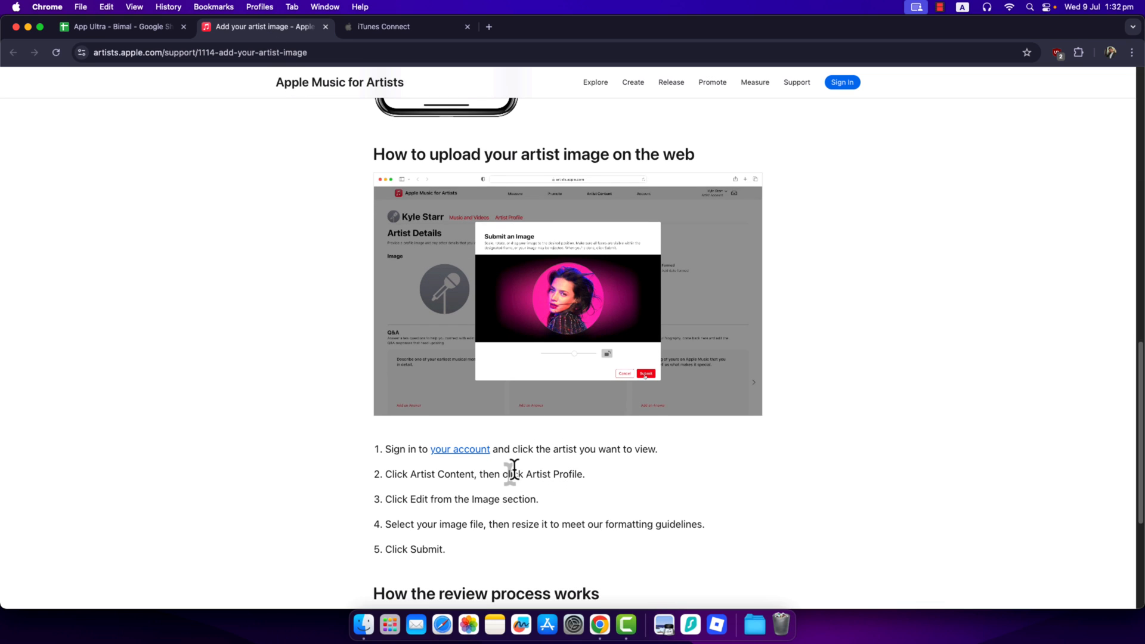
mouse_move(517, 485)
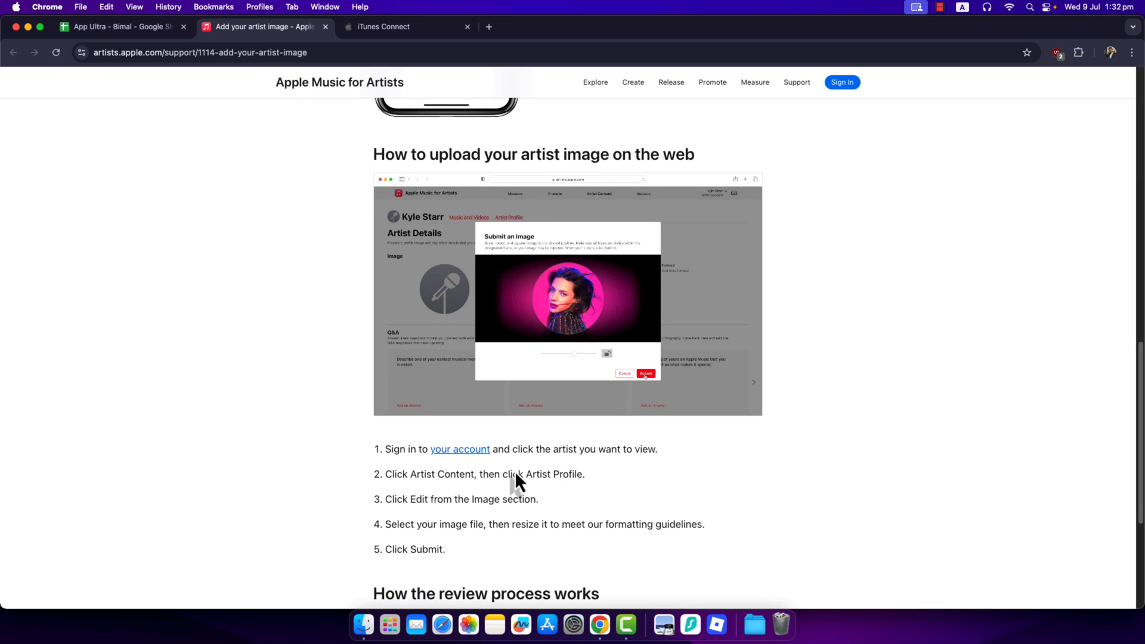
scroll("down", 3)
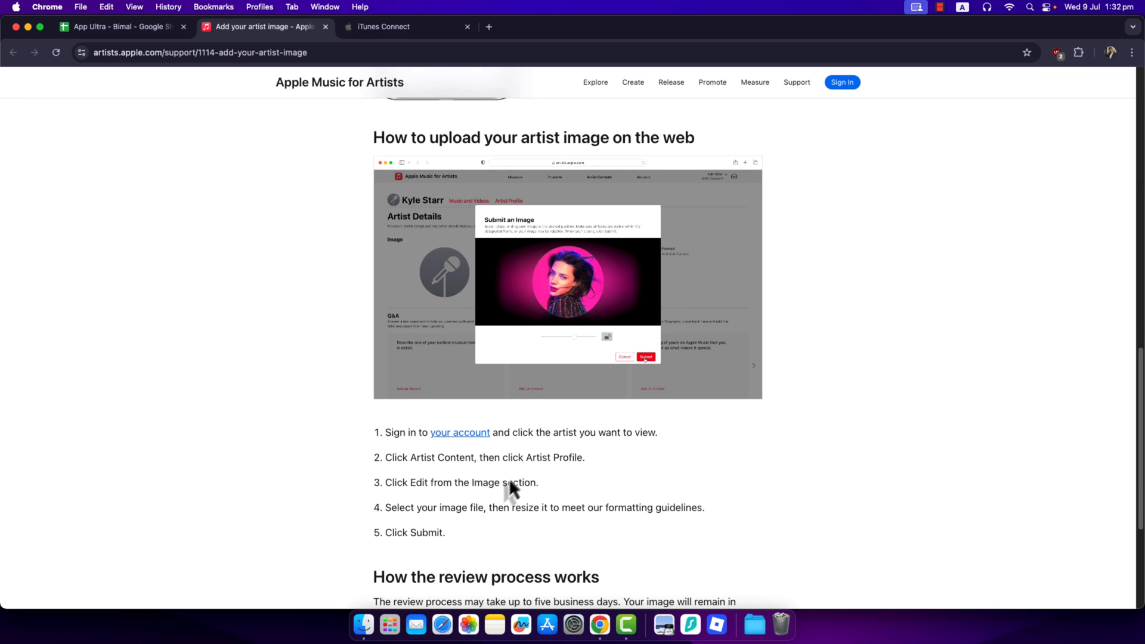
mouse_move(477, 531)
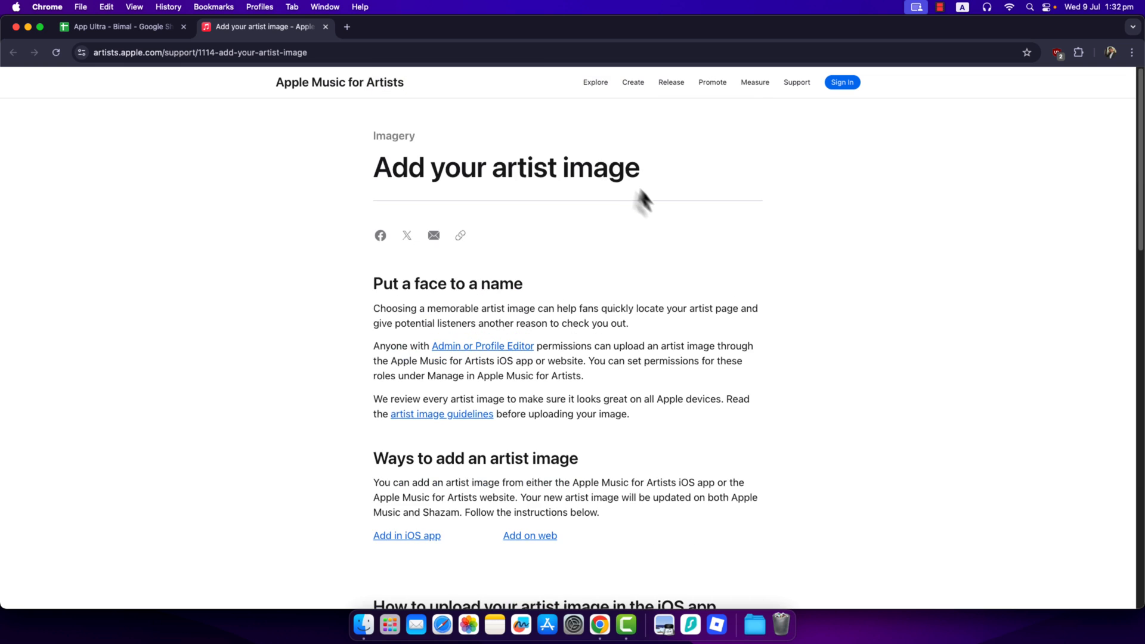
mouse_move(658, 210)
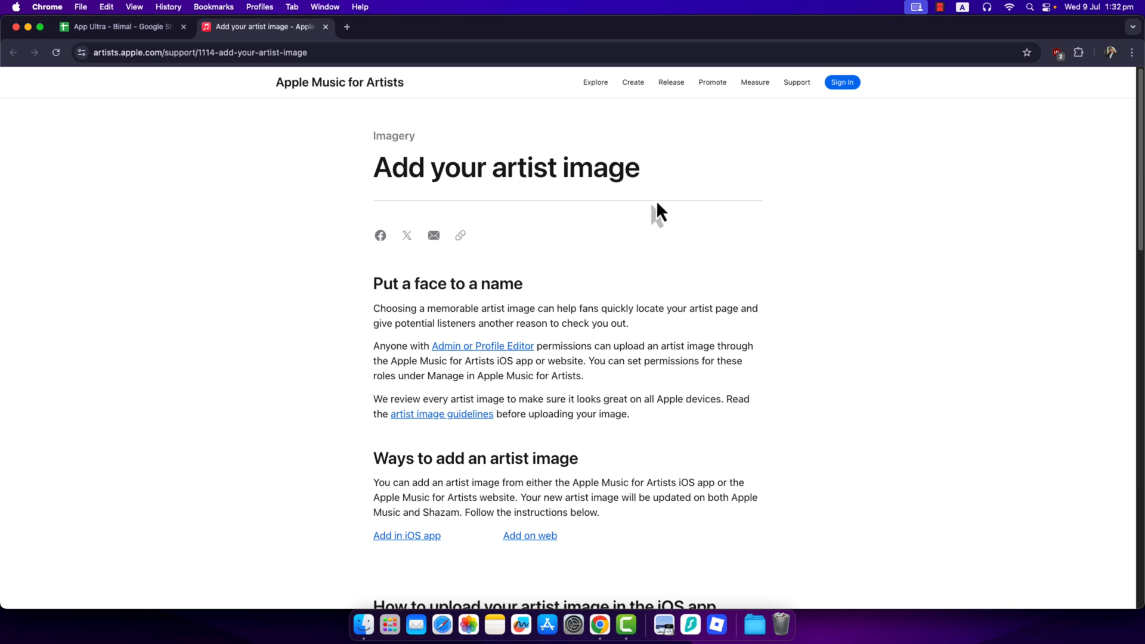